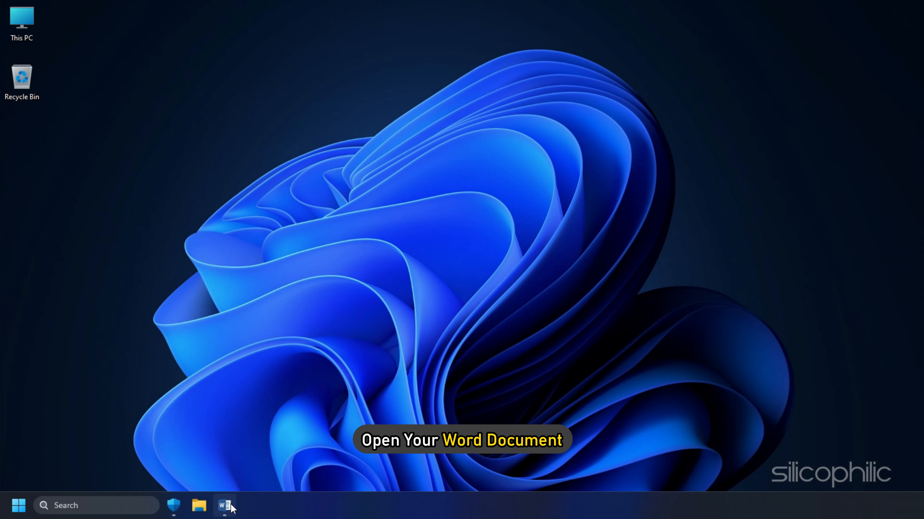
Launch Word from the taskbar and bring up the Page Number options under Insert.
left_click(224, 505)
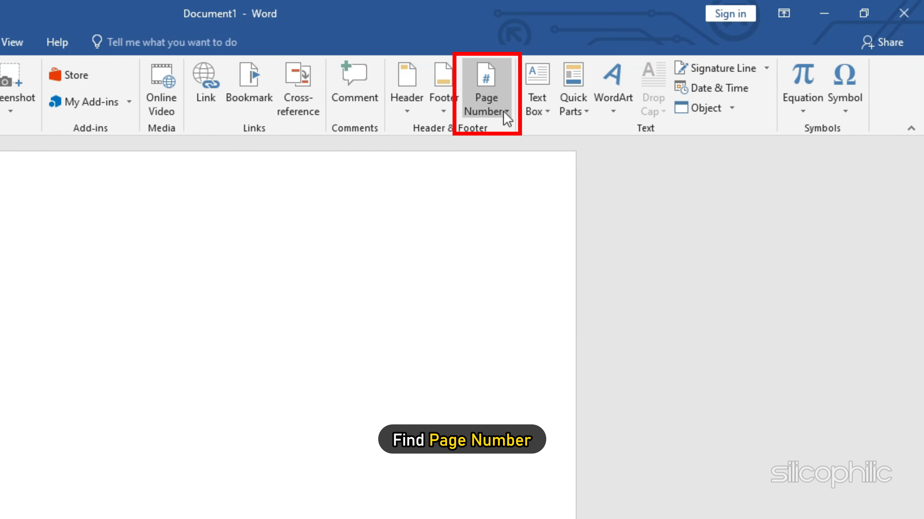
left_click(485, 88)
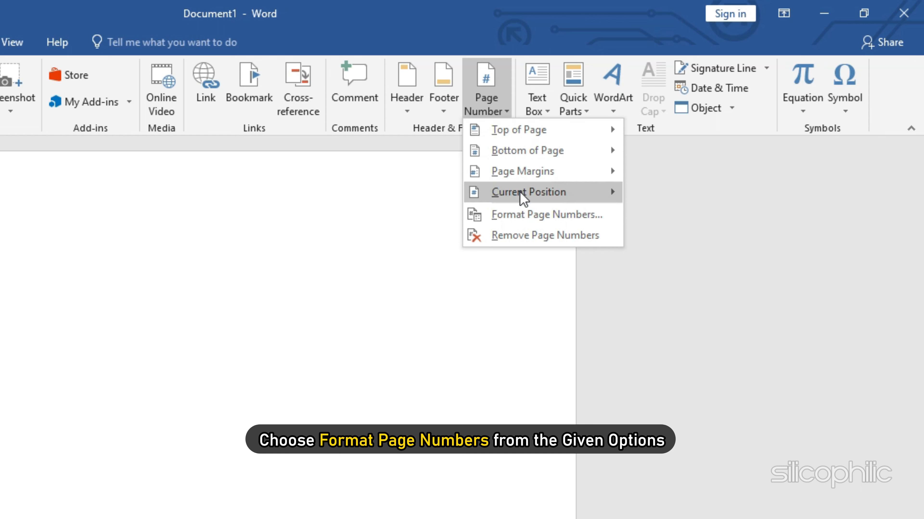
Set Page Number Format to start numbering at 0 and confirm.
left_click(545, 214)
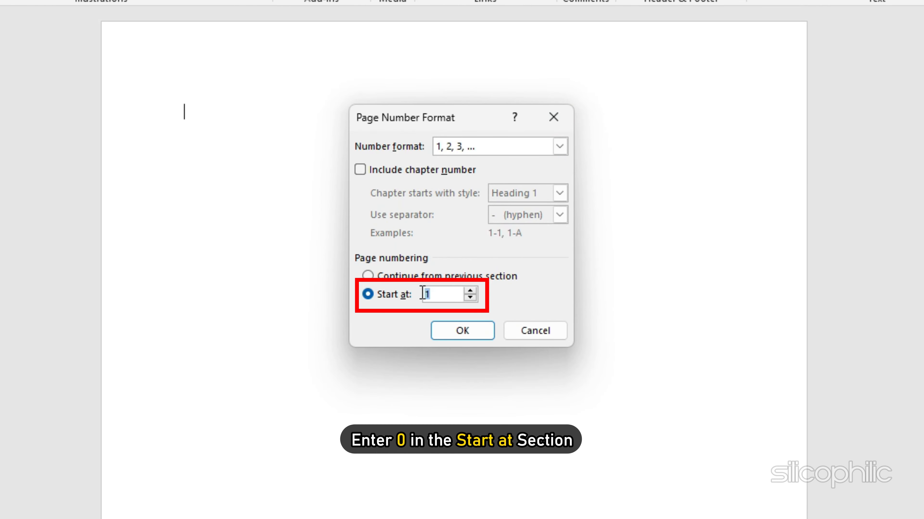
type("0")
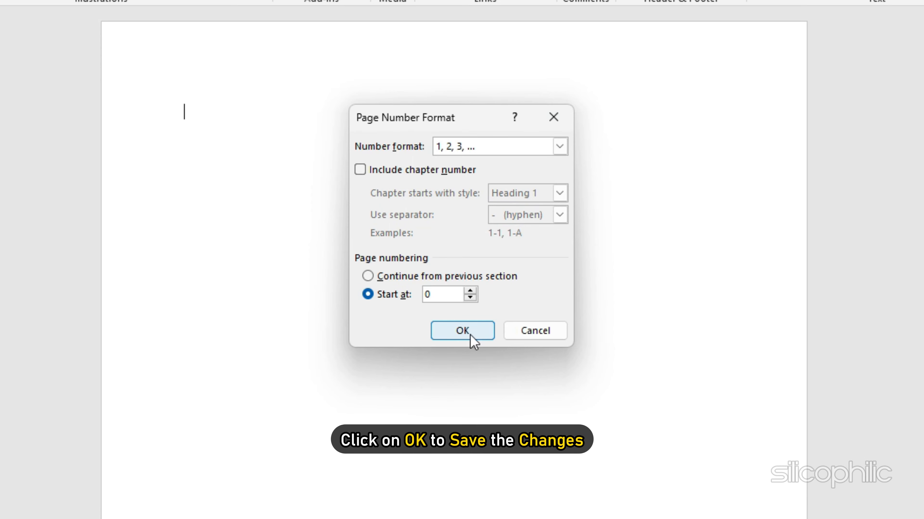
left_click(461, 331)
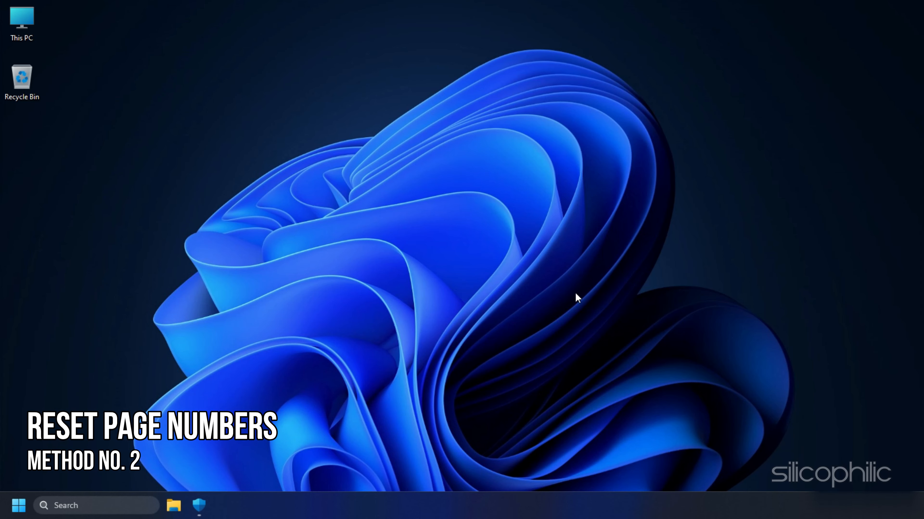
mouse_move(388, 374)
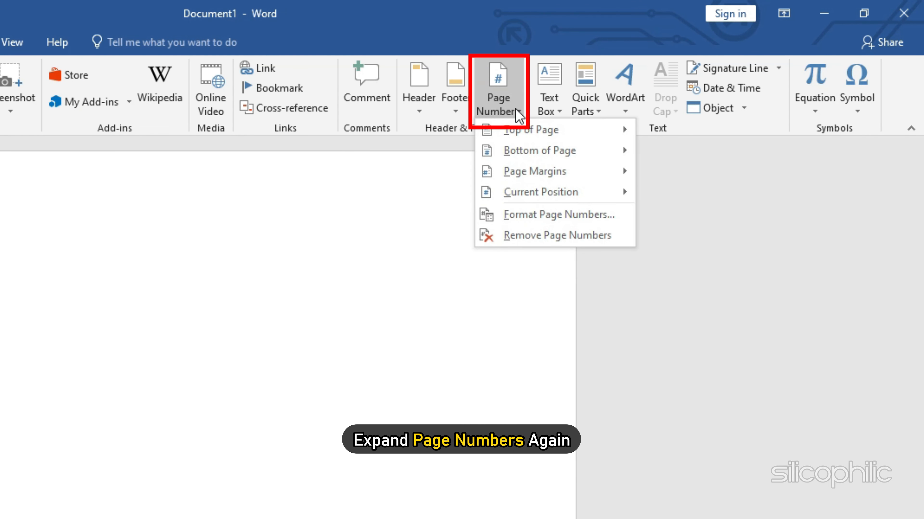
Remove the page numbers from the document, then close and relaunch Word.
left_click(557, 235)
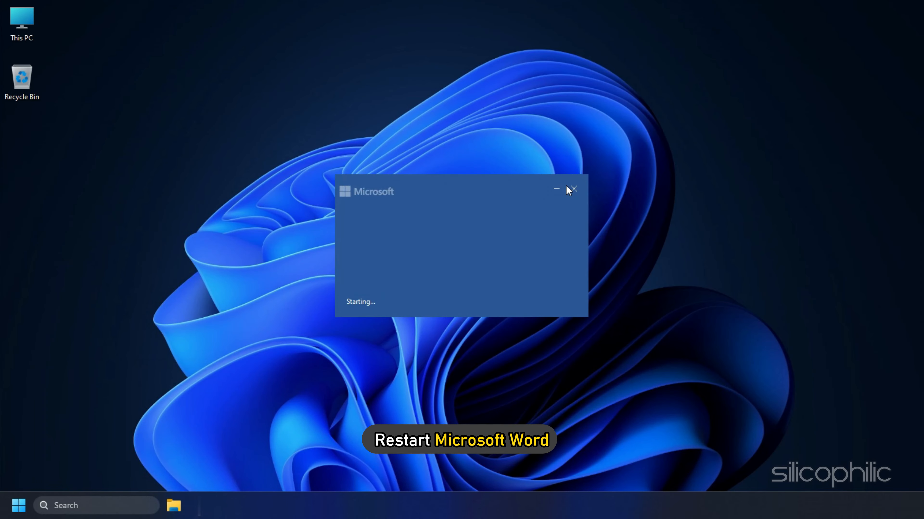
left_click(572, 189)
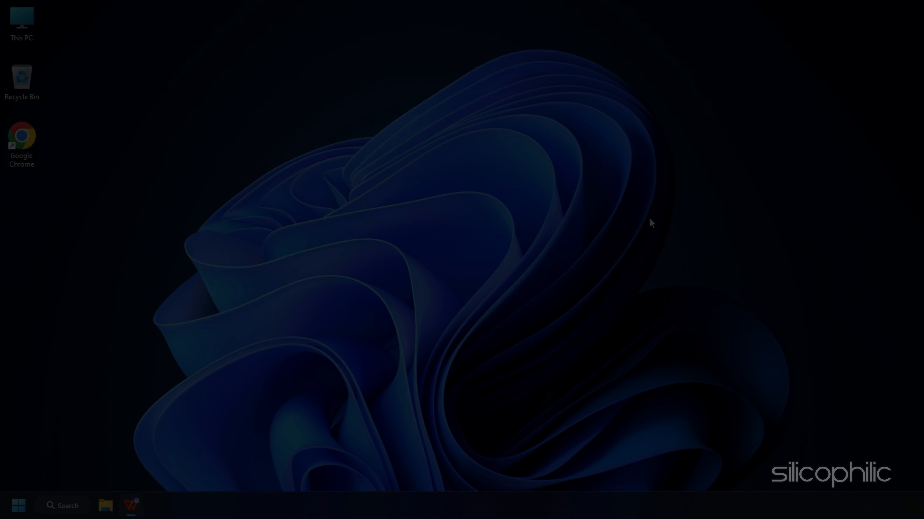